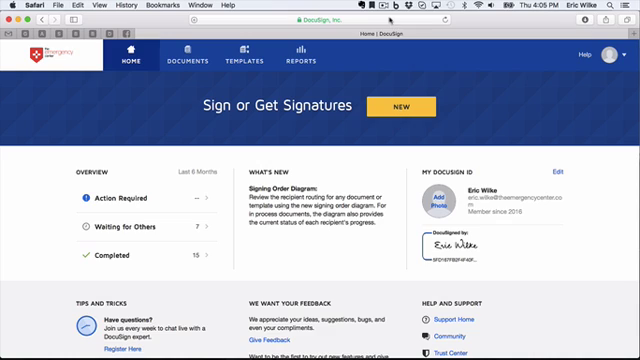
pyautogui.moveTo(479, 109)
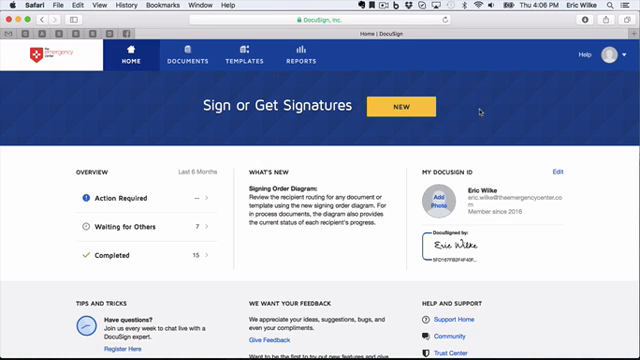
pyautogui.moveTo(332, 137)
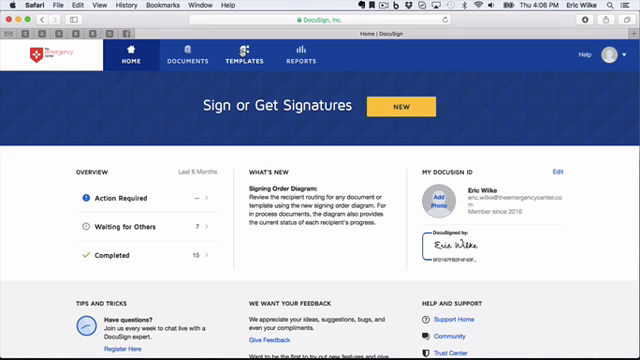
# Switch from the home overview to the Templates list of saved templates
pyautogui.click(246, 60)
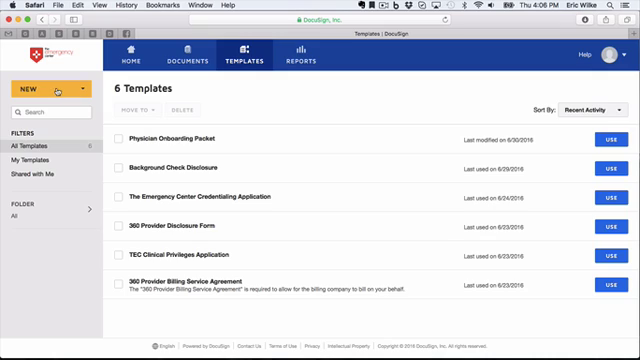
# Create a new template from scratch named 'TEC Peer Review'
pyautogui.click(42, 89)
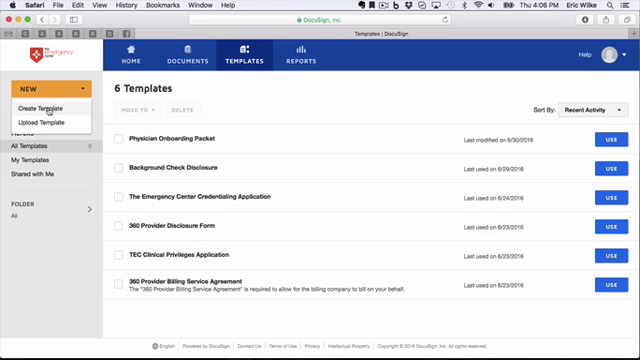
pyautogui.click(44, 108)
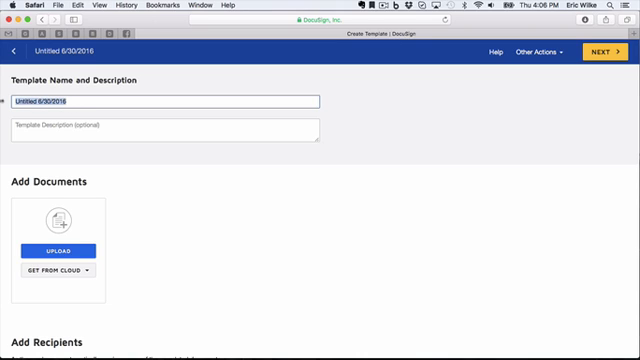
pyautogui.write('TEC Peer')
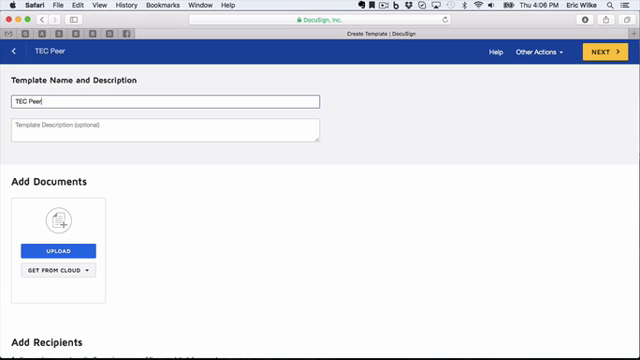
pyautogui.write('Revi')
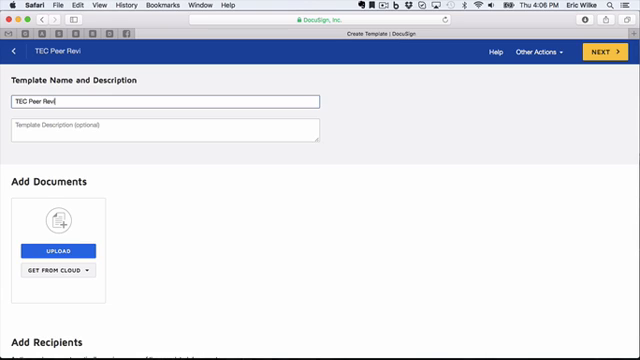
pyautogui.write('ew')
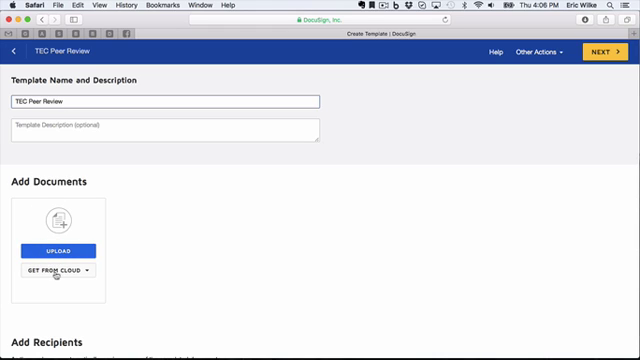
# Attach TEC Peer Review.docx from Box Templates > Credentialing as the template document
pyautogui.click(55, 271)
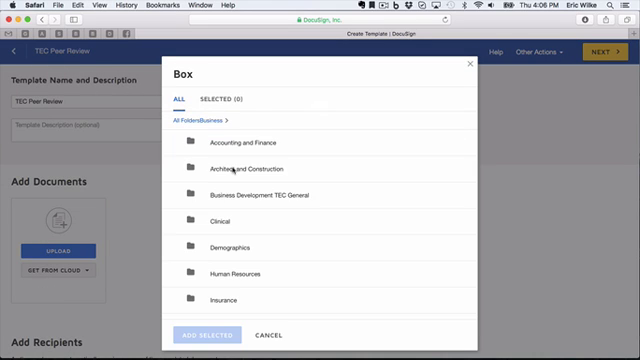
pyautogui.scroll(-3)
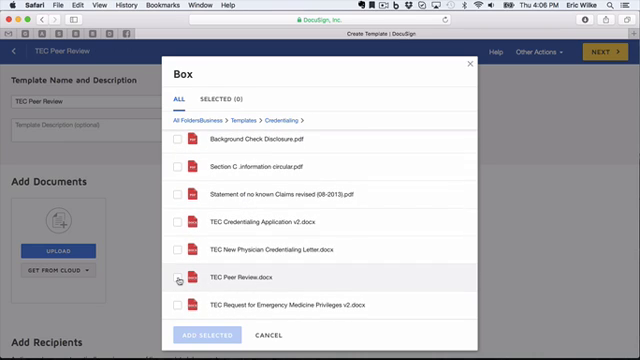
pyautogui.click(179, 277)
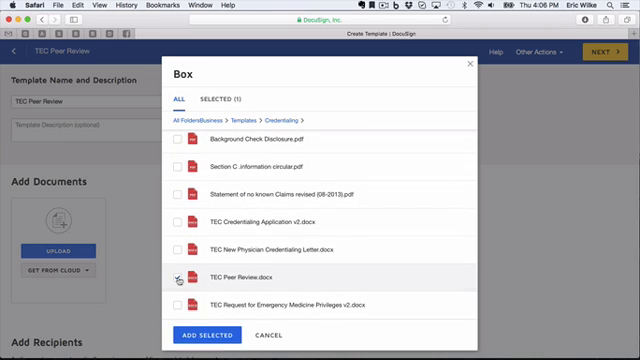
pyautogui.click(205, 334)
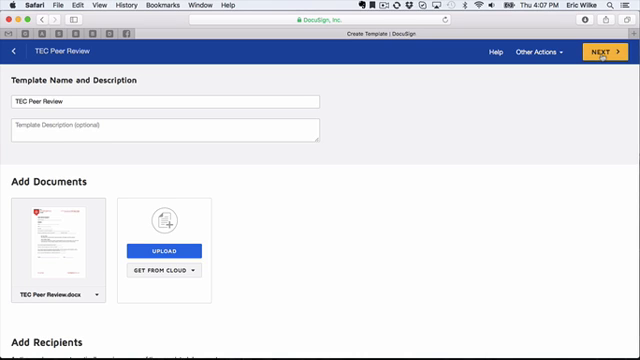
# Add a Peer Reviewer role that signs and a Credentialing recipient (Kim) receiving a copy
pyautogui.scroll(-3)
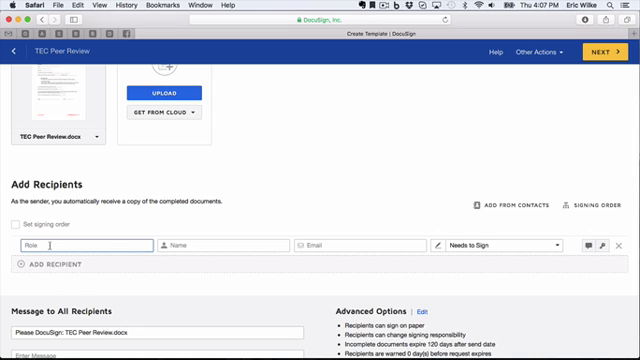
pyautogui.write('Peer')
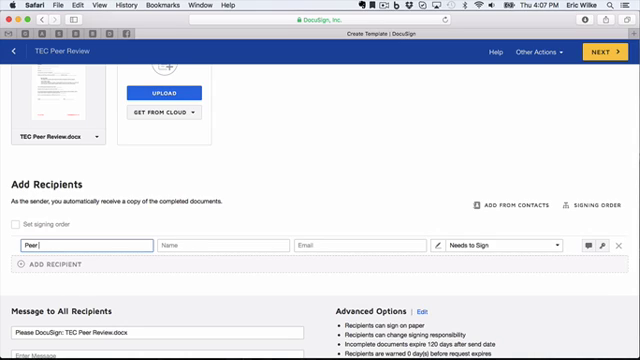
pyautogui.write('Reviewer')
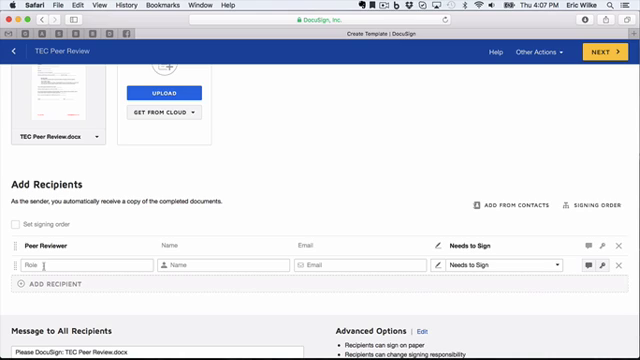
pyautogui.write('One')
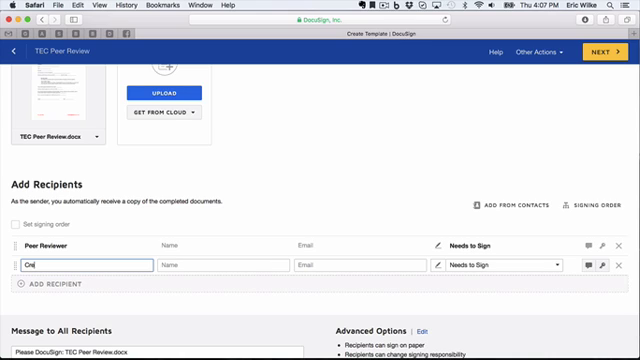
pyautogui.write('Credentialing')
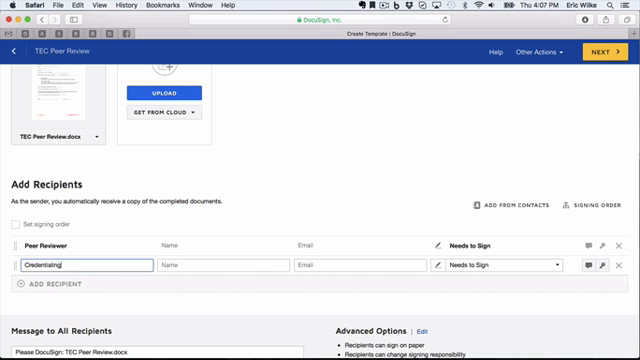
pyautogui.write('Kim Acker')
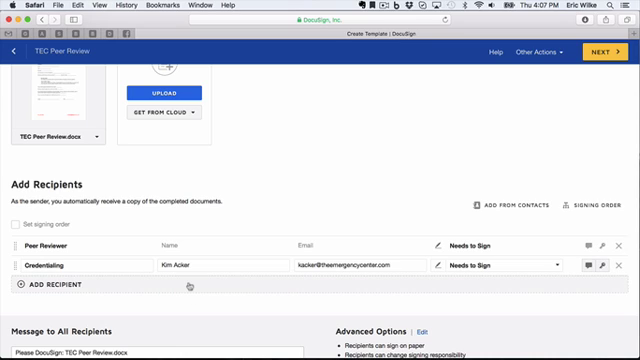
pyautogui.click(512, 265)
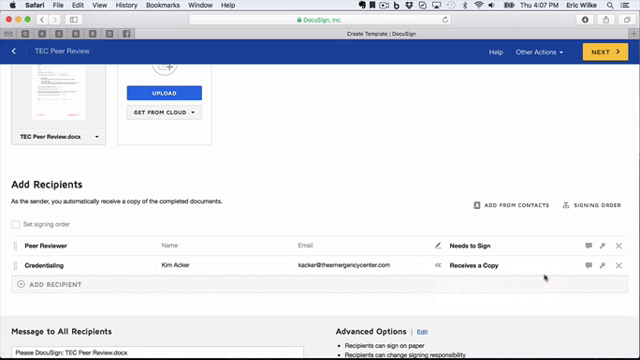
pyautogui.moveTo(390, 228)
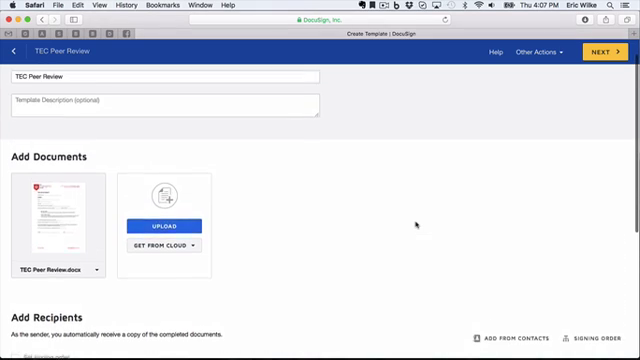
# Enter 'Please complete attached Peer Review.' as the message to all recipients
pyautogui.scroll(-3)
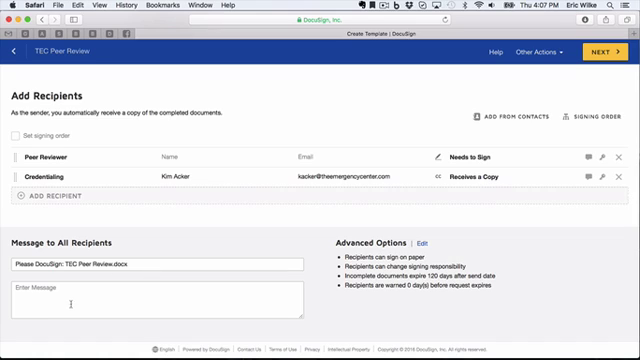
pyautogui.write('Please complete attached')
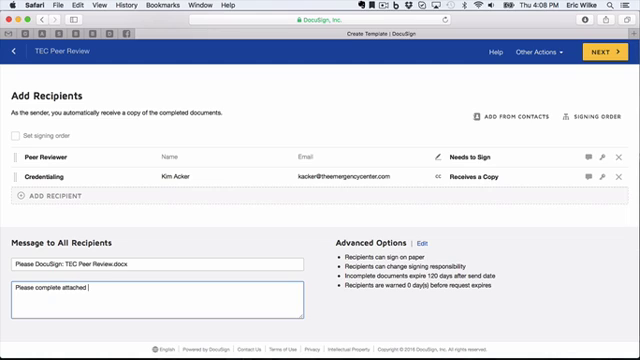
pyautogui.write('Peer Revie')
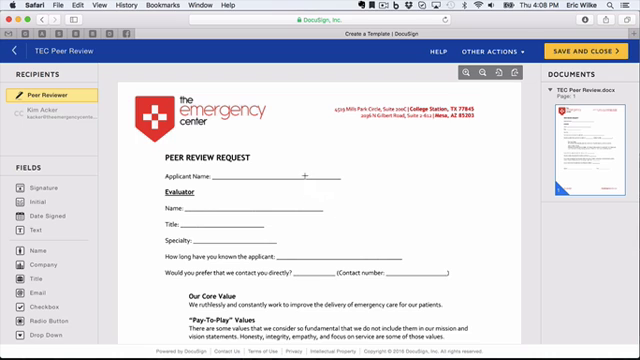
# Place full-name fields for Applicant Name and Name, and text fields for Title, Specialty and how-long
pyautogui.scroll(-3)
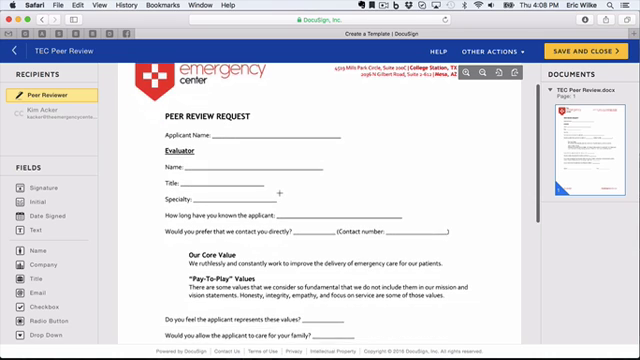
pyautogui.scroll(-3)
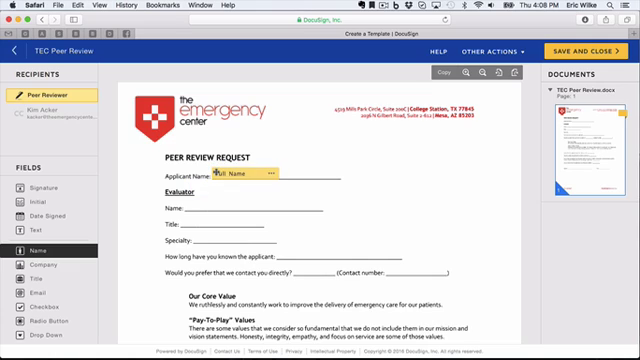
pyautogui.click(223, 178)
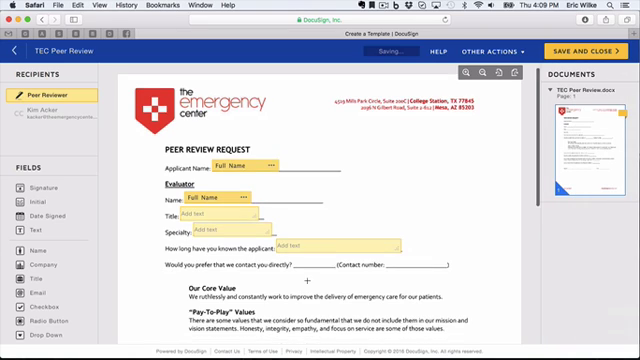
# Put a drop-down on the contact-directly line and a text field on Contact number
pyautogui.scroll(-3)
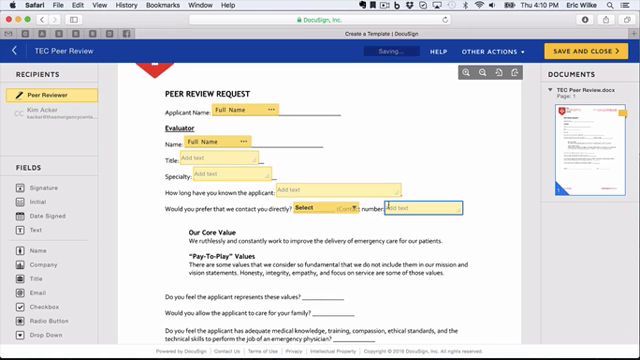
pyautogui.scroll(-3)
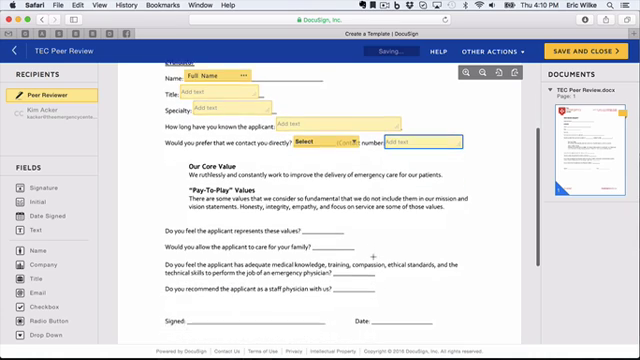
pyautogui.scroll(-3)
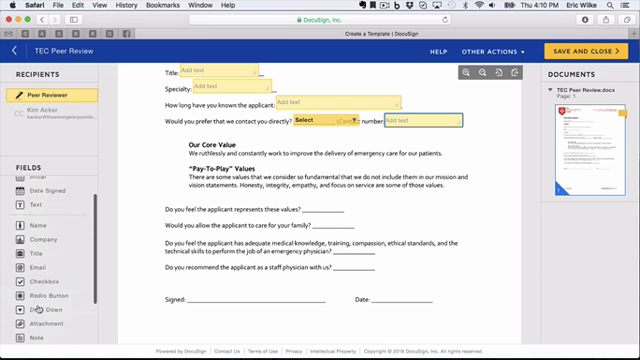
# Add 'yes'-option drop-downs to the values, family care and medical knowledge questions
pyautogui.scroll(-3)
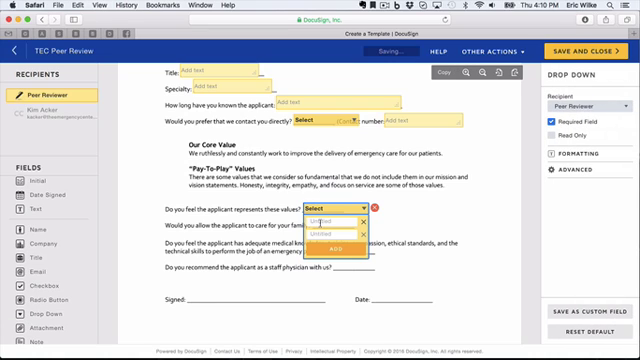
pyautogui.write('yes')
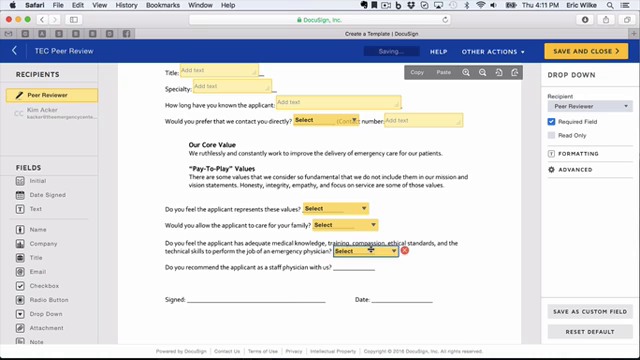
pyautogui.click(375, 254)
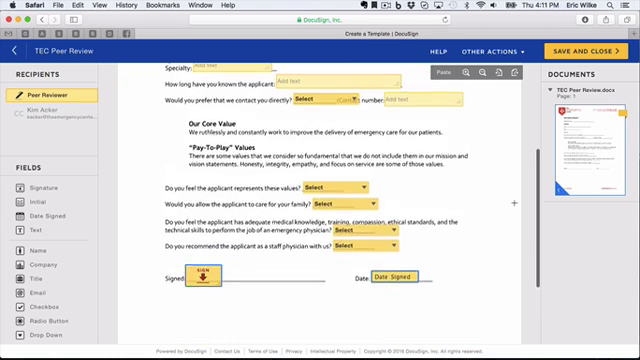
# Place a Signature field on the Signed line and Date Signed on the Date line
pyautogui.scroll(-3)
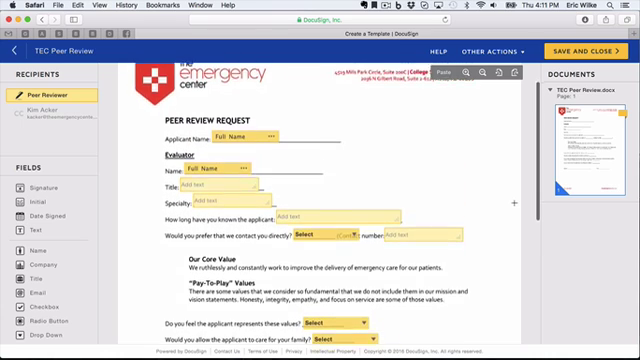
pyautogui.scroll(-3)
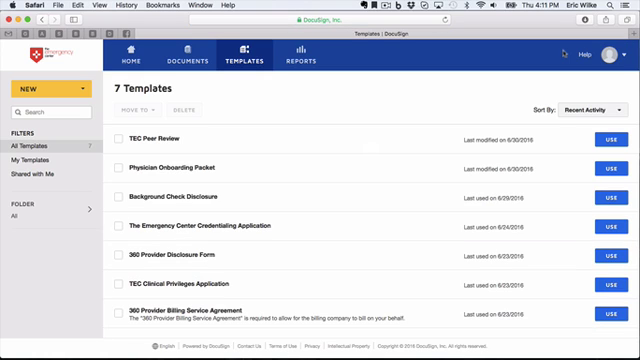
pyautogui.moveTo(585, 163)
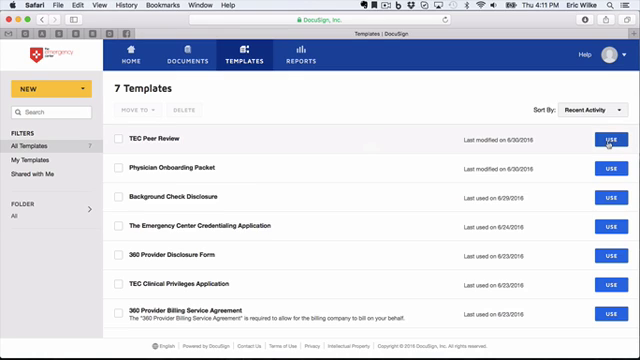
# Save and close the template, then use TEC Peer Review to start a send
pyautogui.click(608, 137)
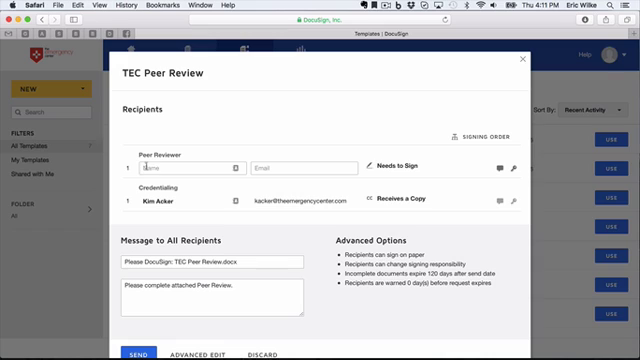